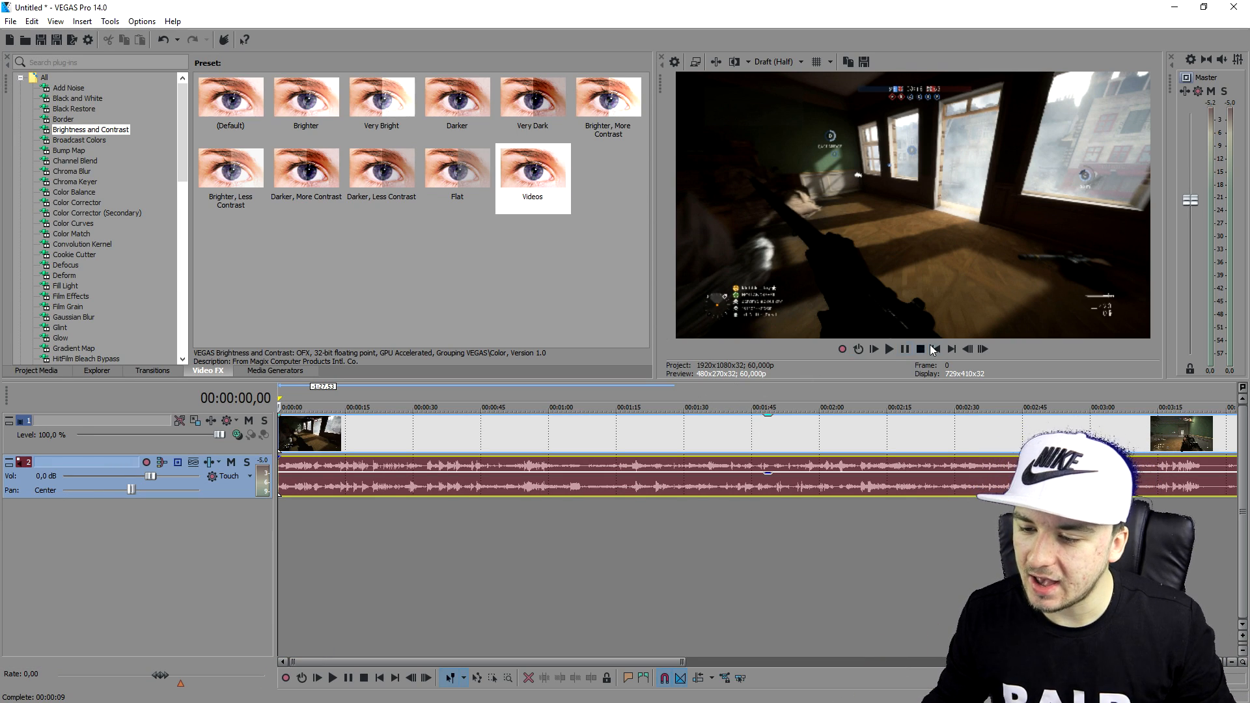
{"action": "mouse_move", "coordinate": [905, 349]}
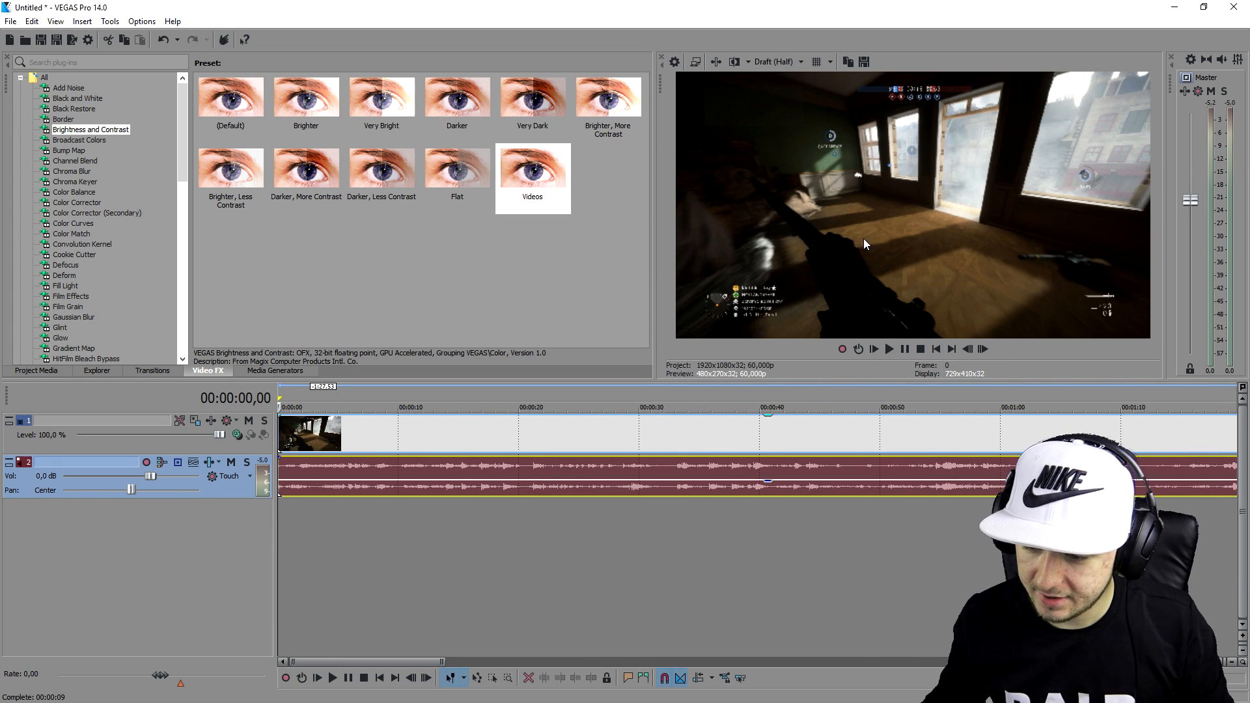
{"action": "mouse_move", "coordinate": [936, 349]}
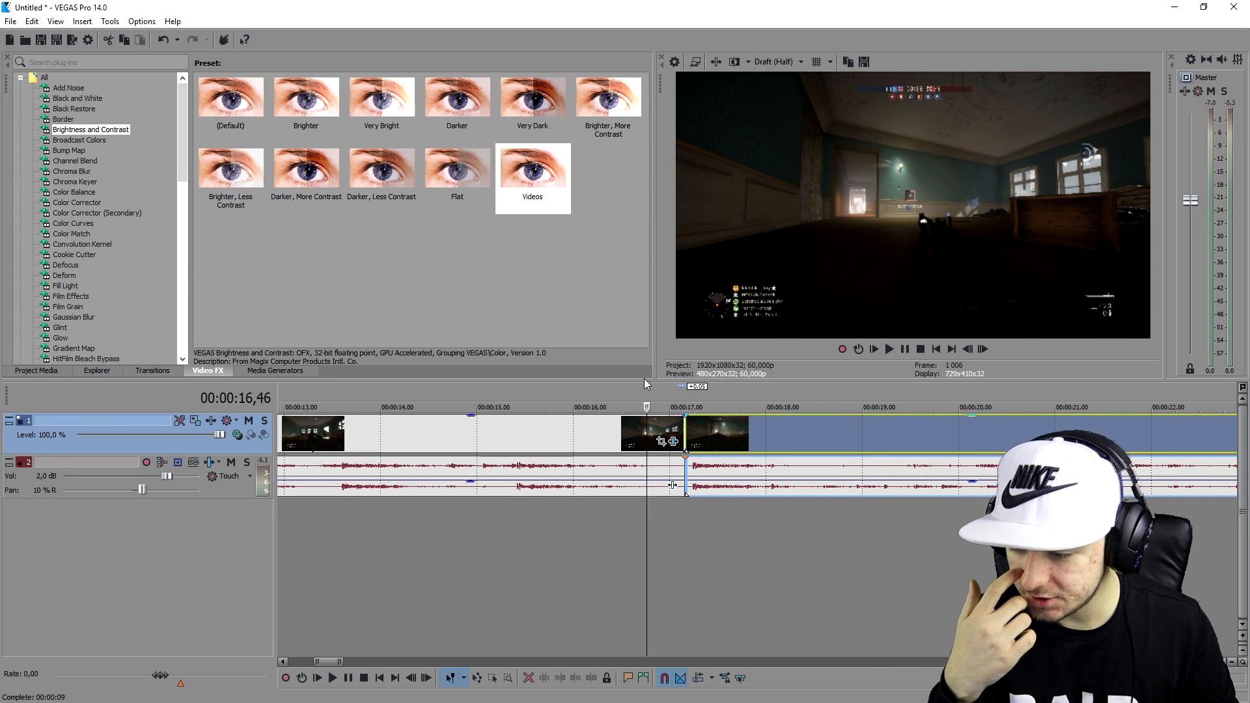
Place the timeline cursor at the next kill's start to continue splitting the footage
{"action": "left_click", "coordinate": [889, 349]}
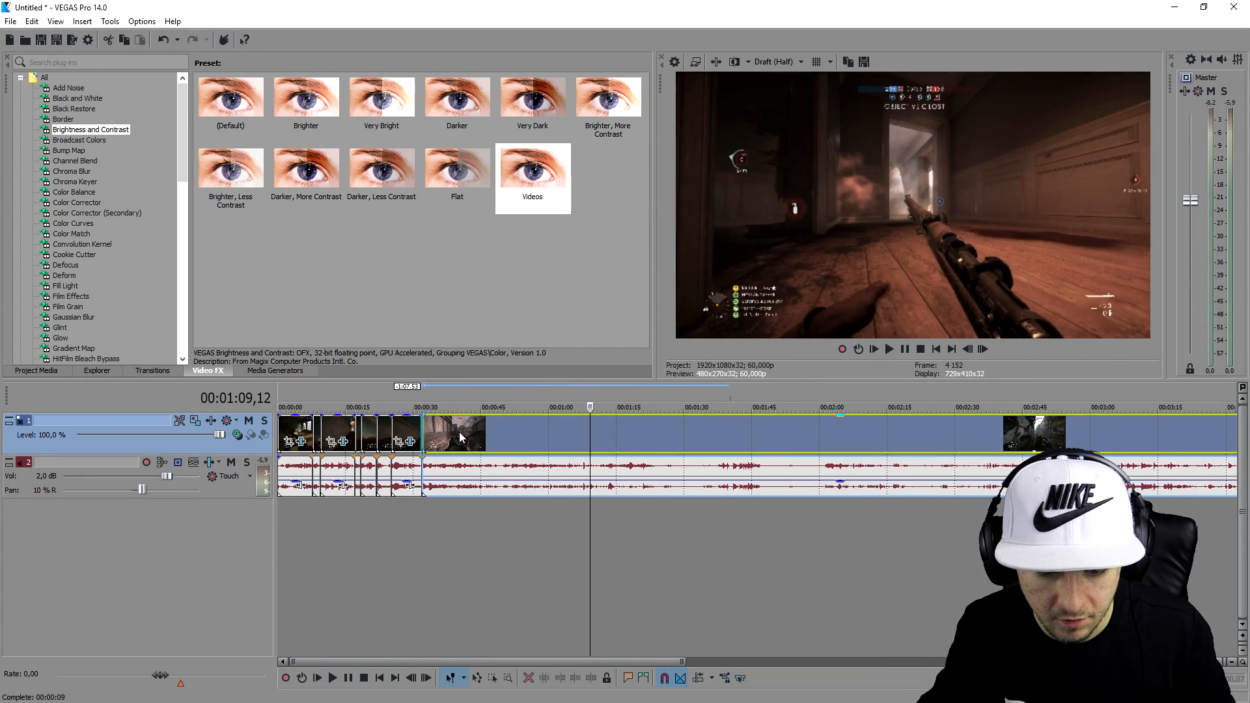
{"action": "left_click", "coordinate": [398, 407]}
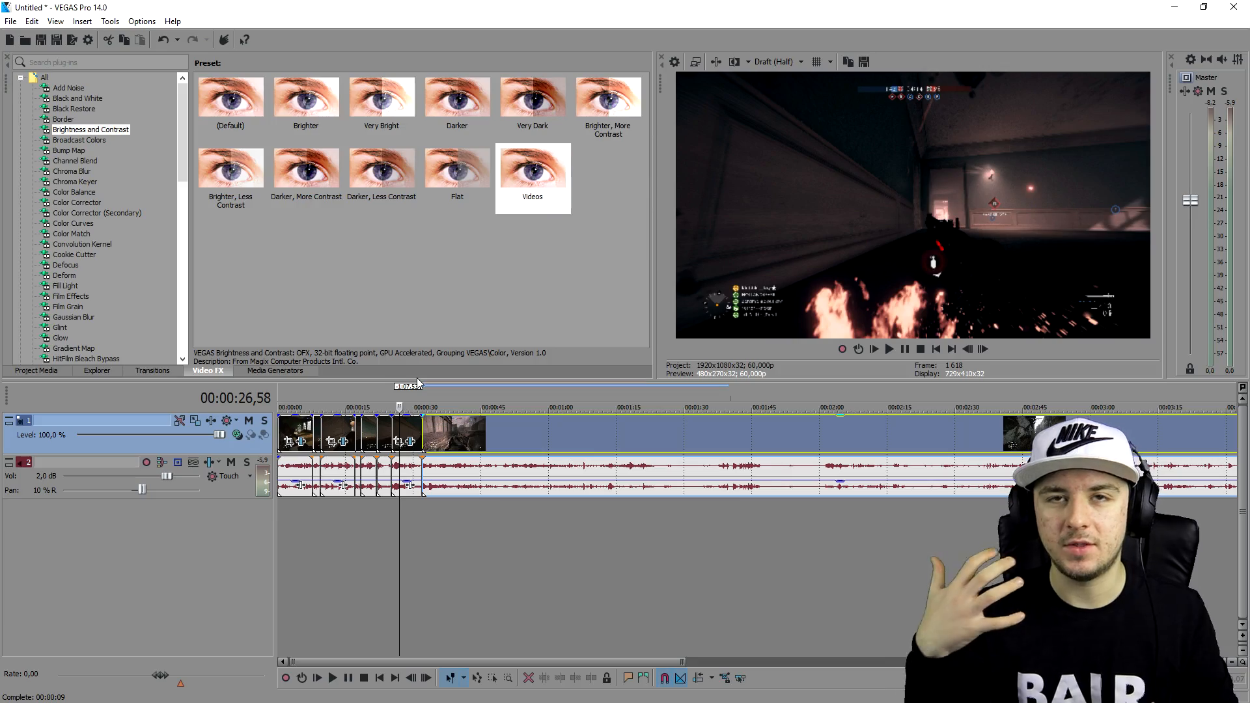